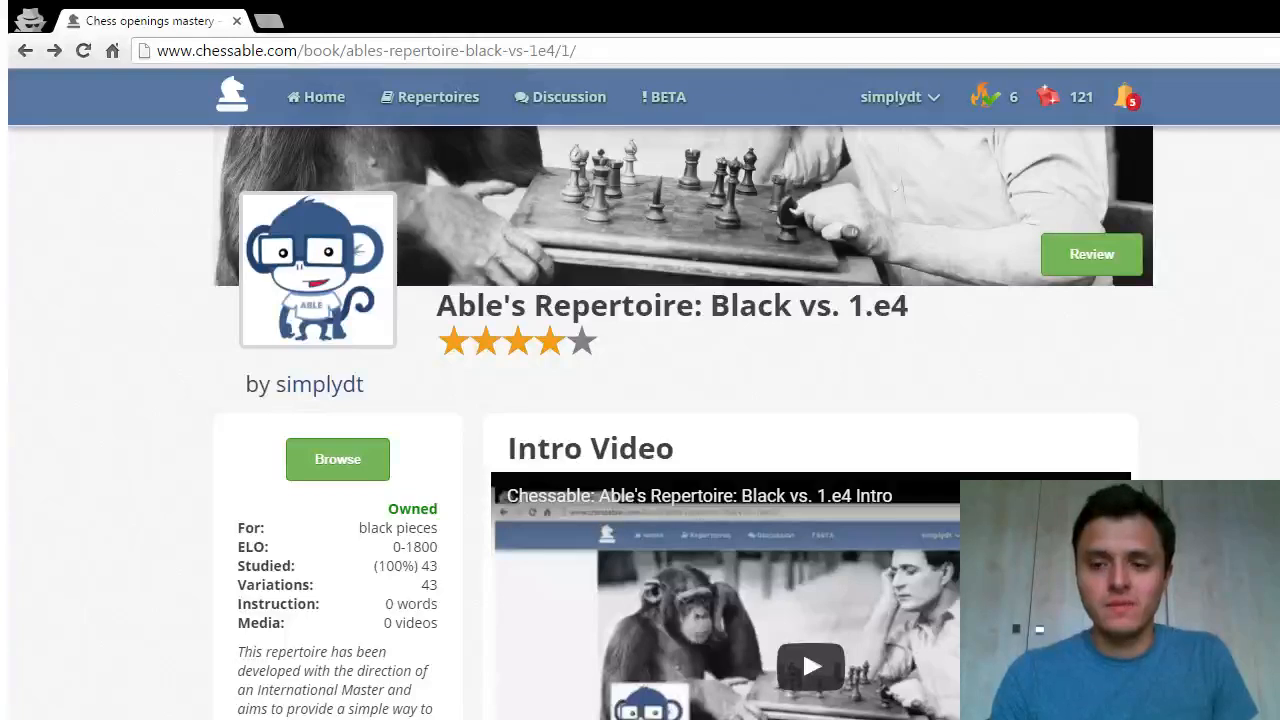
mouse_move(163, 399)
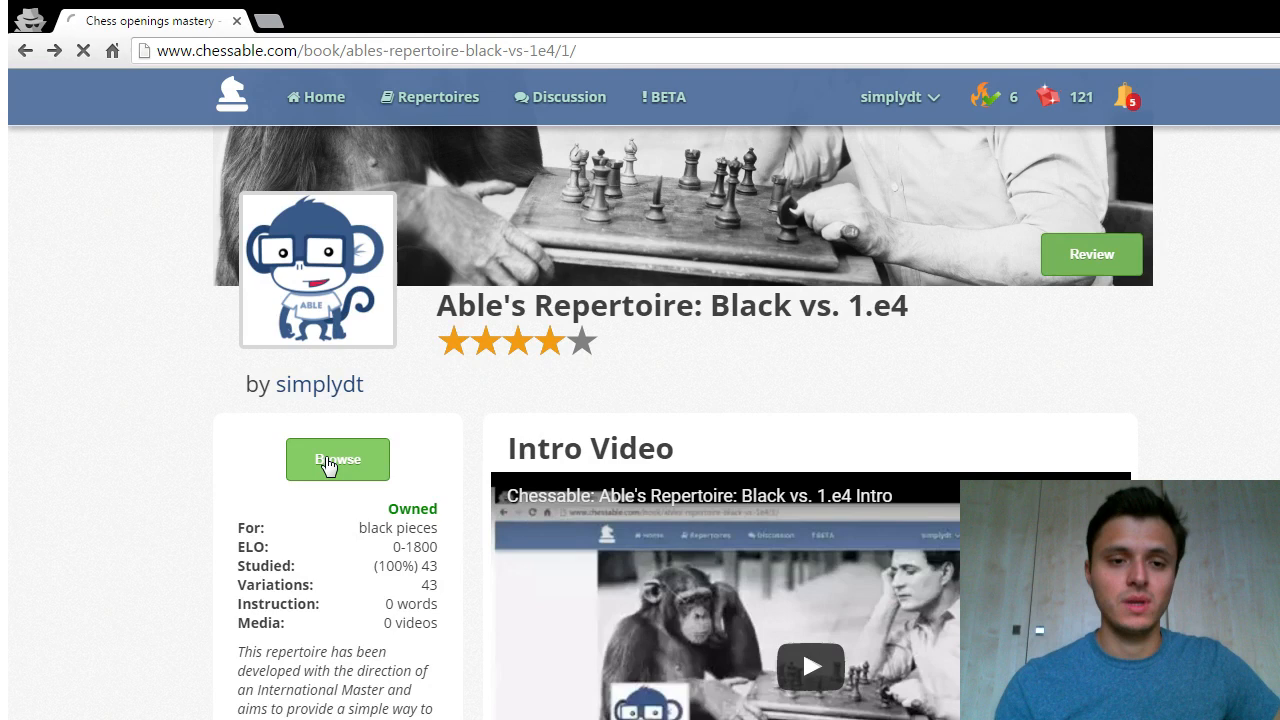
Open the Able's Repertoire: Black vs. 1.e4 dashboard listing its five completed chapters
left_click(337, 459)
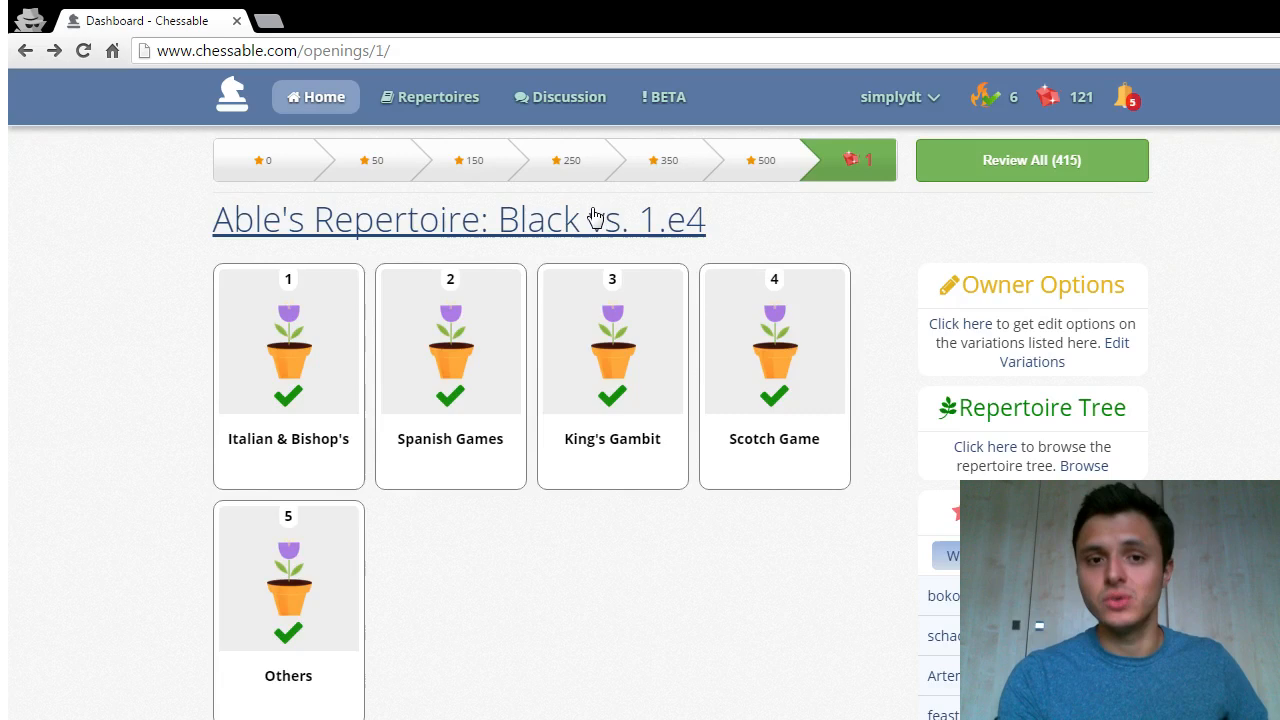
Return to the Able's Repertoire book page showing it owned and 100% studied
left_click(458, 219)
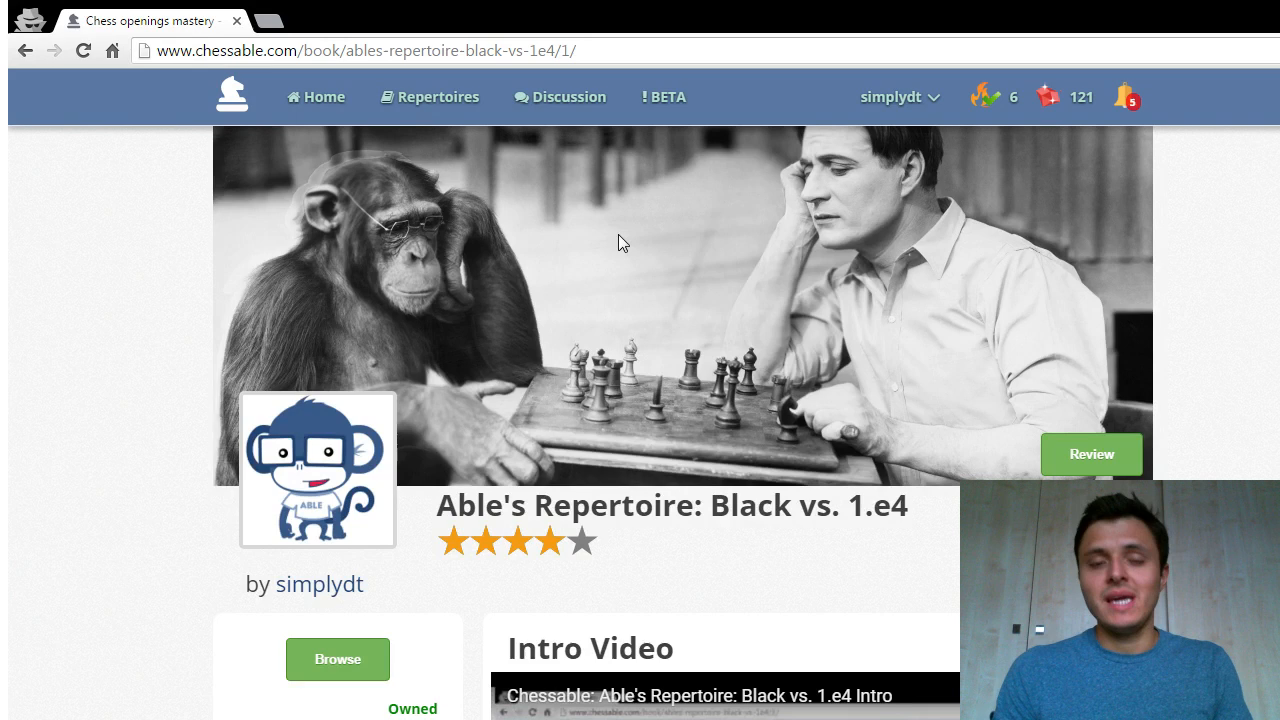
scroll("down", 3)
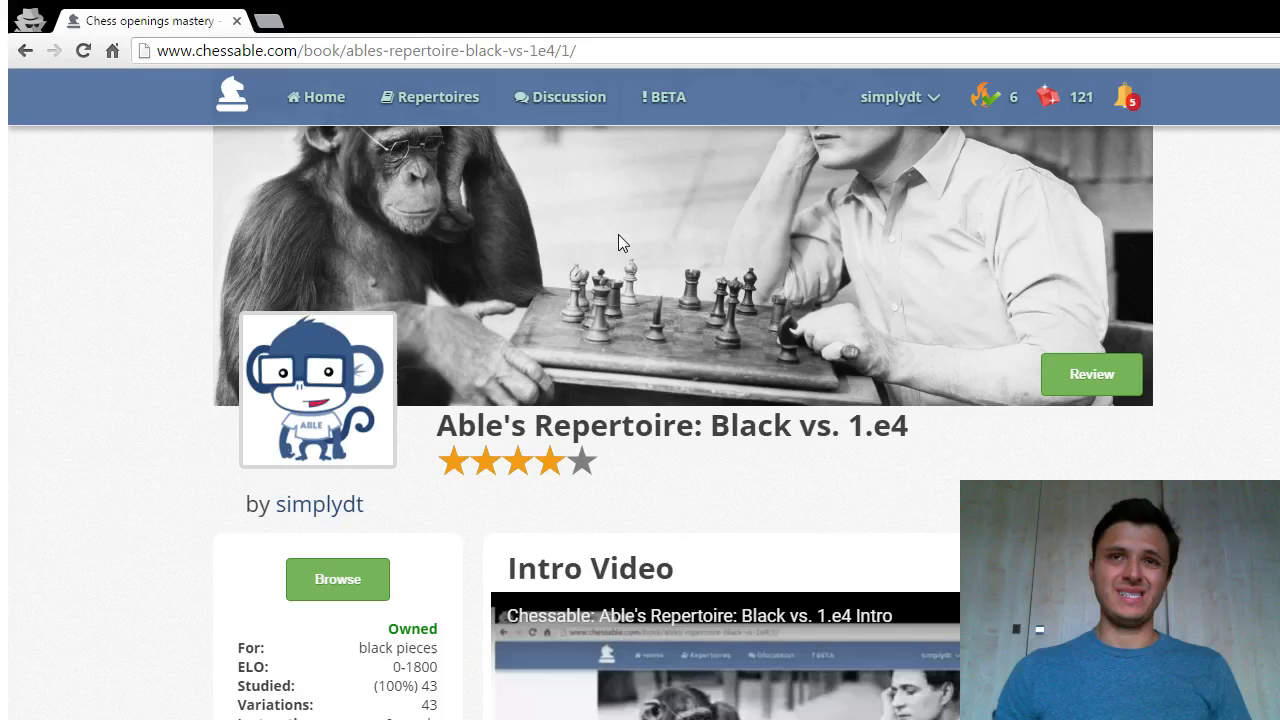